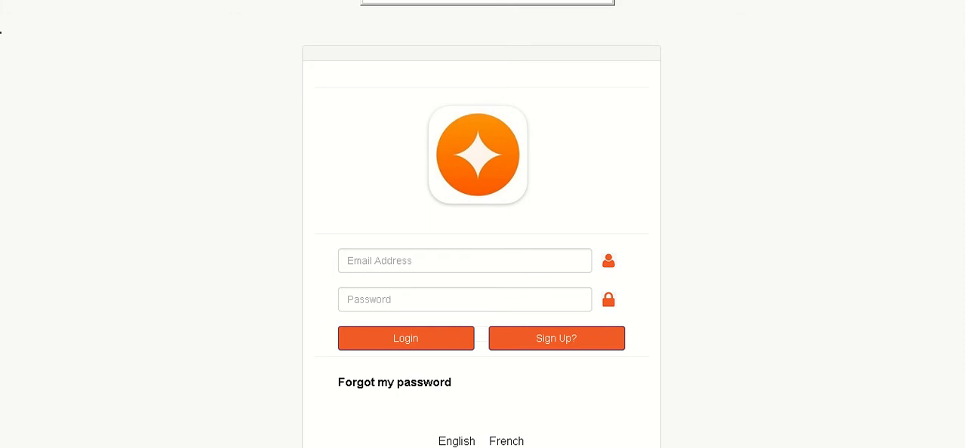
mouse_move(528, 21)
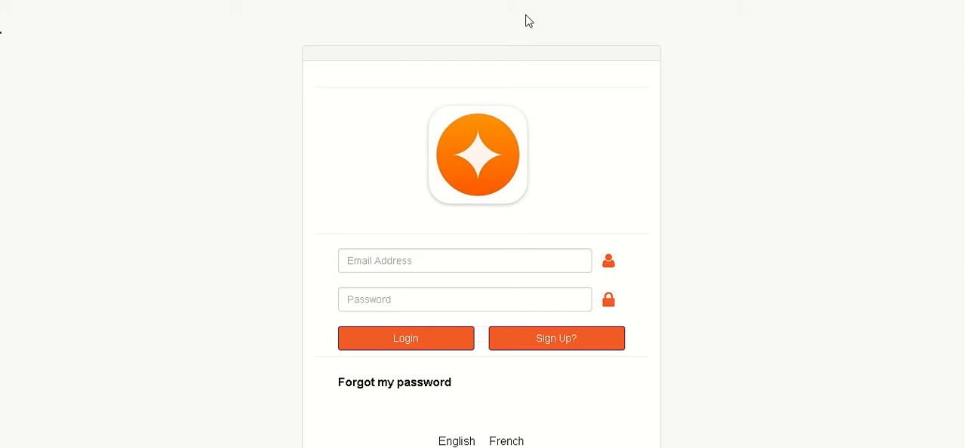
mouse_move(572, 335)
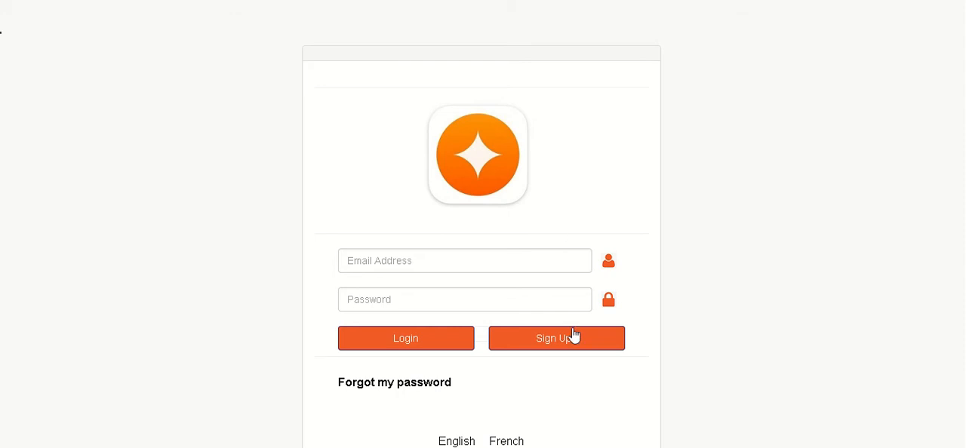
mouse_move(582, 152)
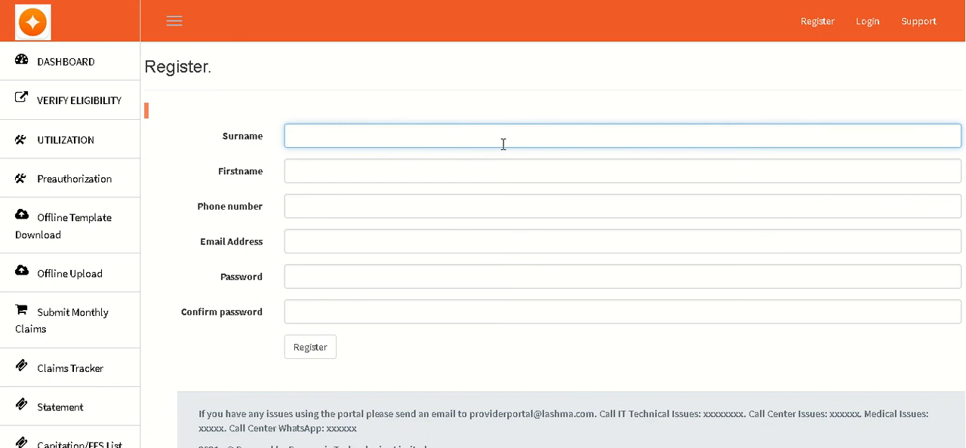
text(Serran)
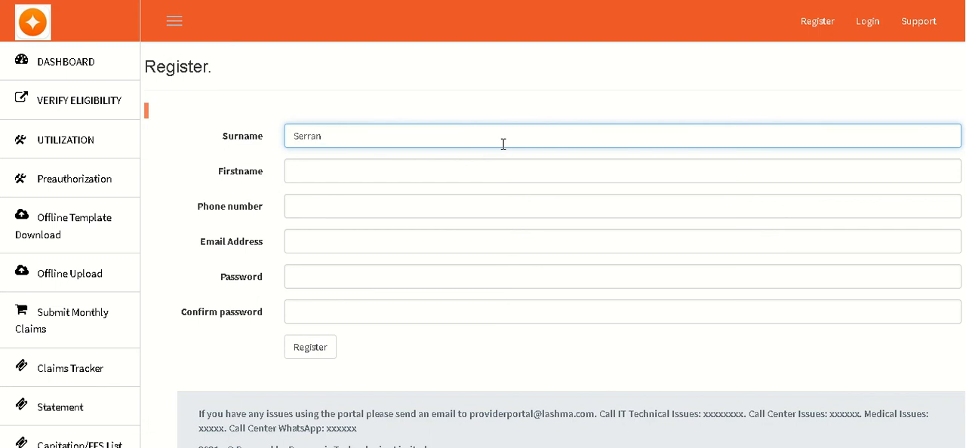
text(Fem)
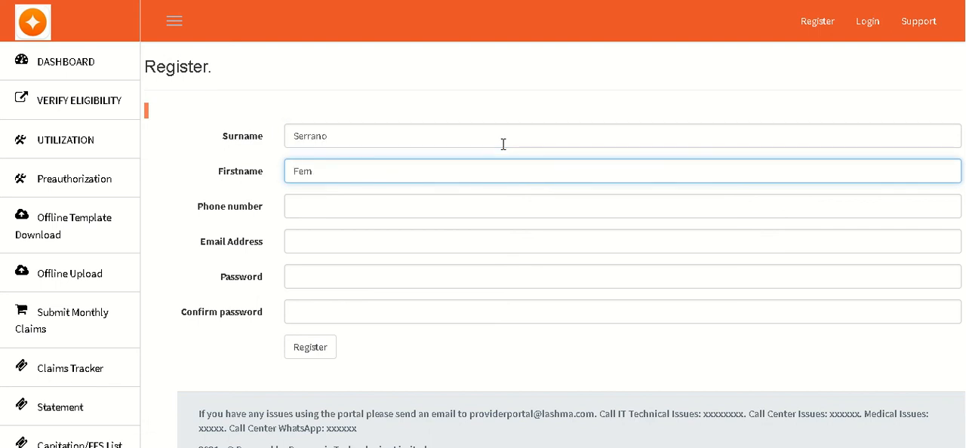
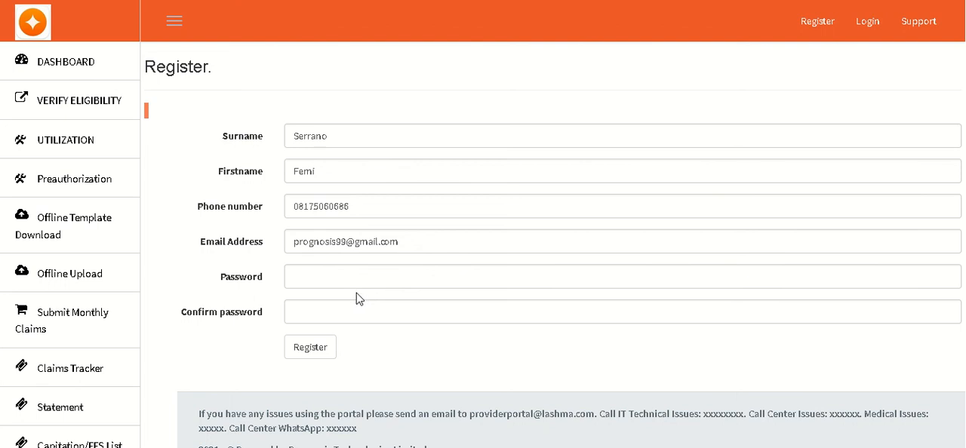
- Enter and confirm the account password, then register the new Provider Portal account
click(621, 276)
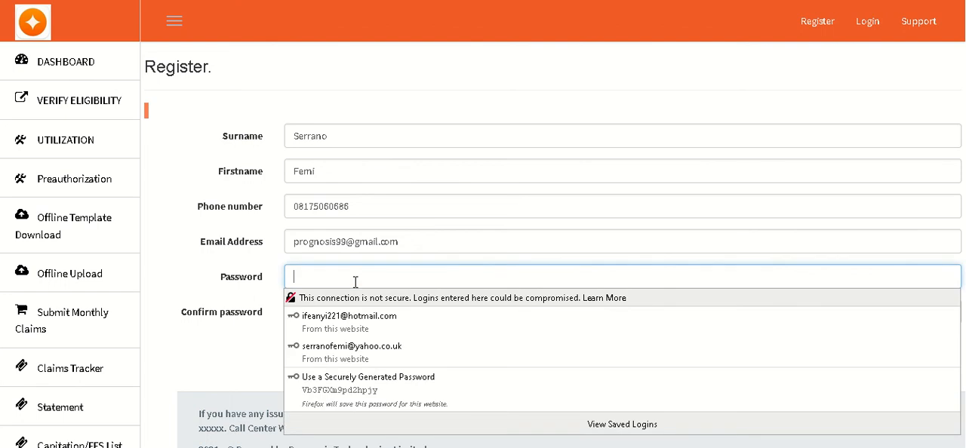
text(•)
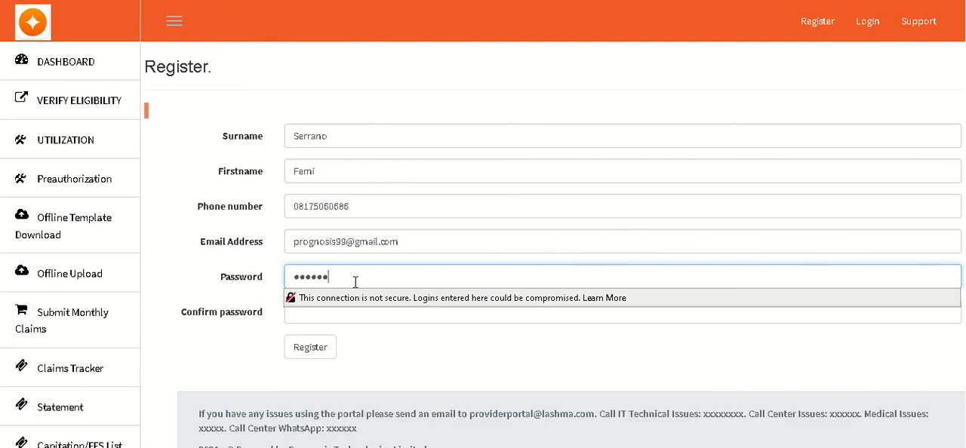
key(backspace)
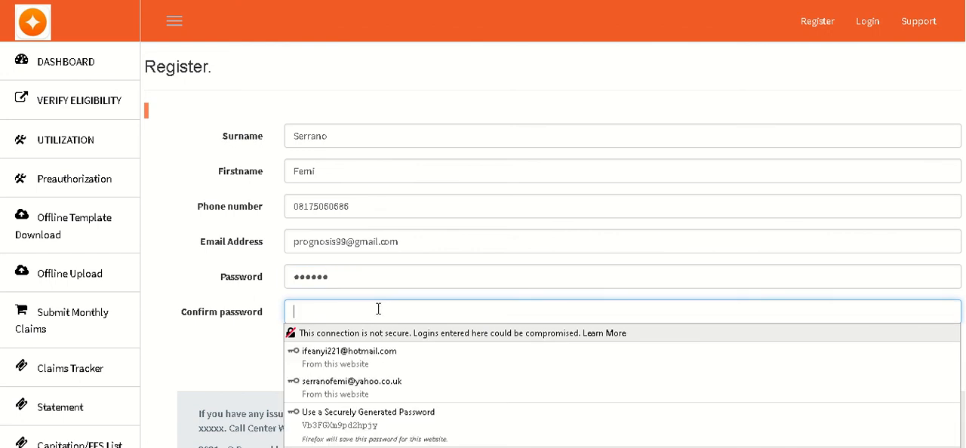
text(•••••)
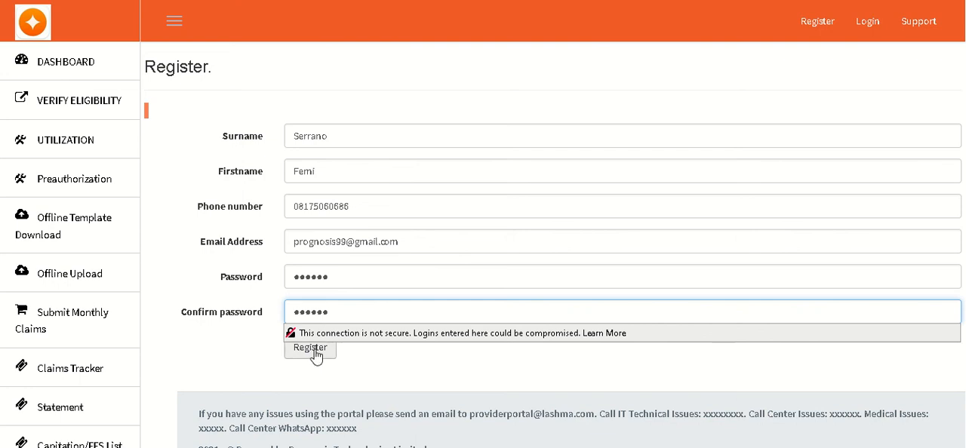
click(309, 347)
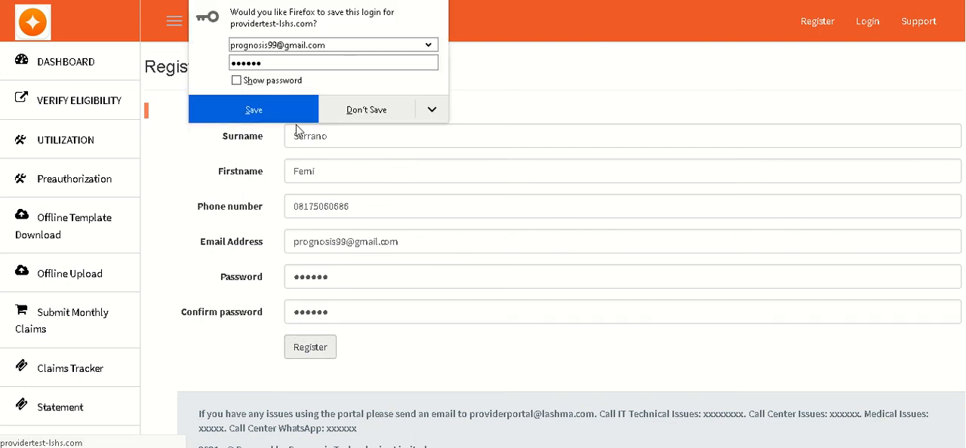
- Save the new login in Firefox and return to the portal's Email Address login field
click(309, 347)
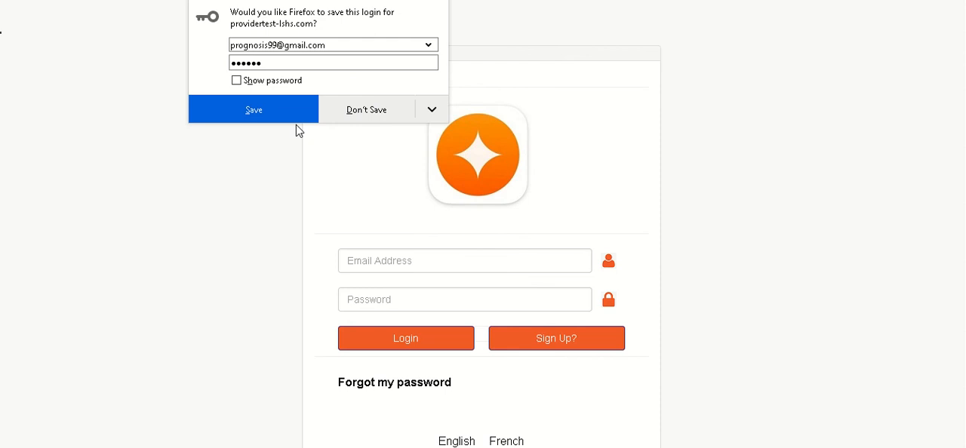
mouse_move(338, 145)
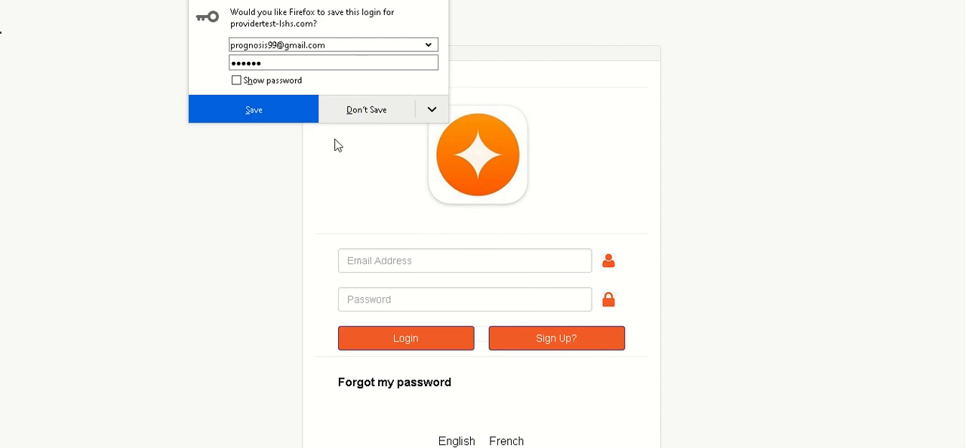
click(464, 261)
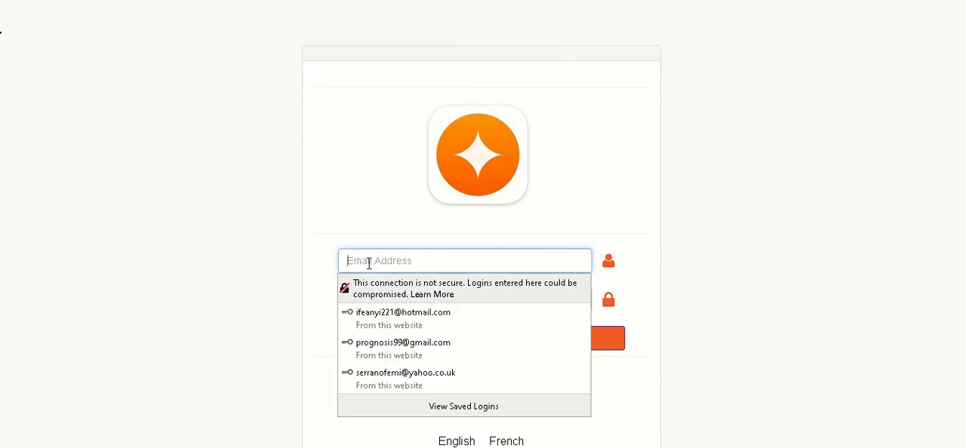
text(p)
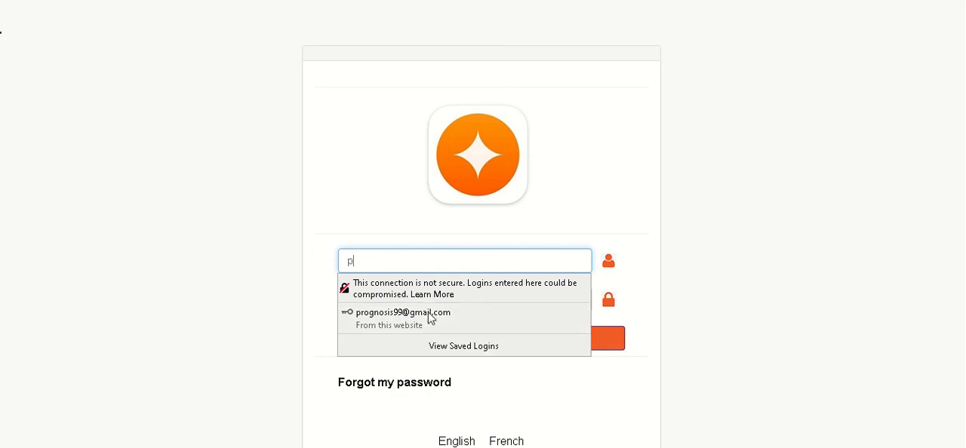
click(404, 312)
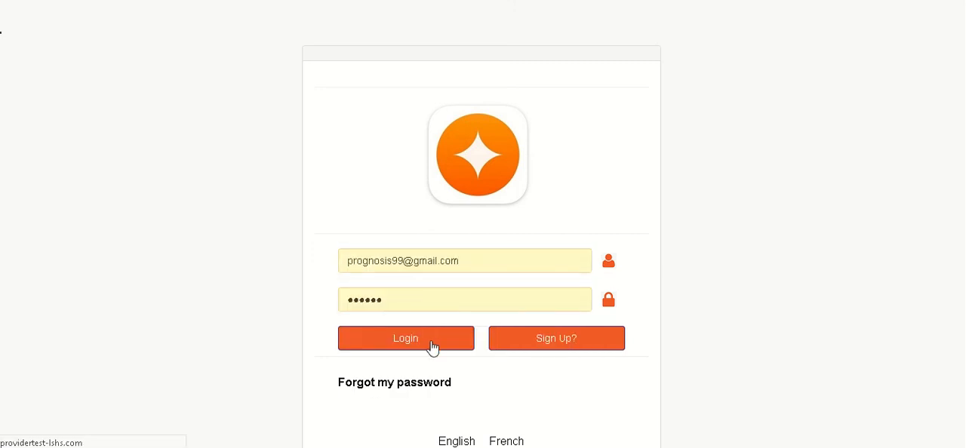